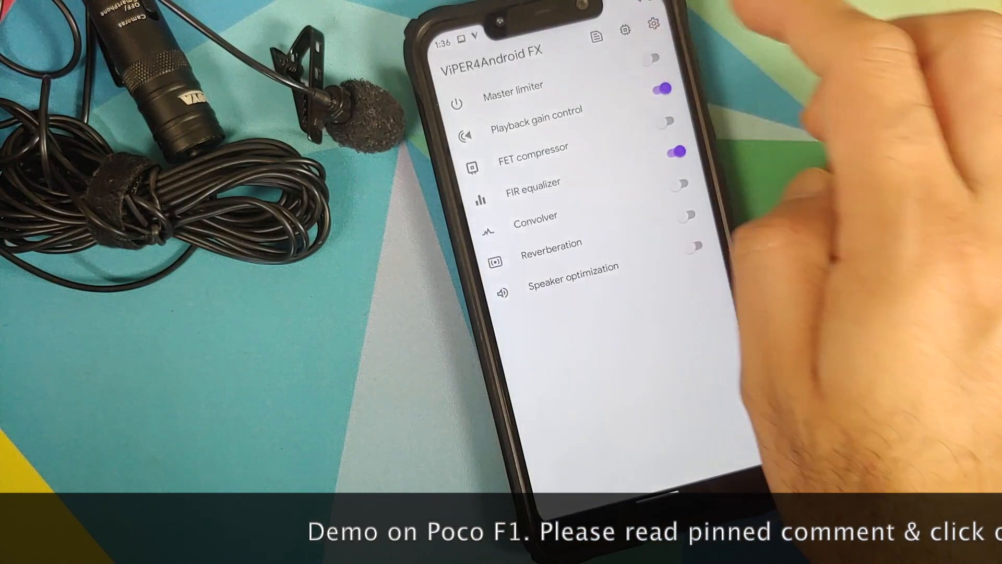
Step: Switch on the audio effects and expand the Master limiter's output gain and threshold sliders
click(512, 86)
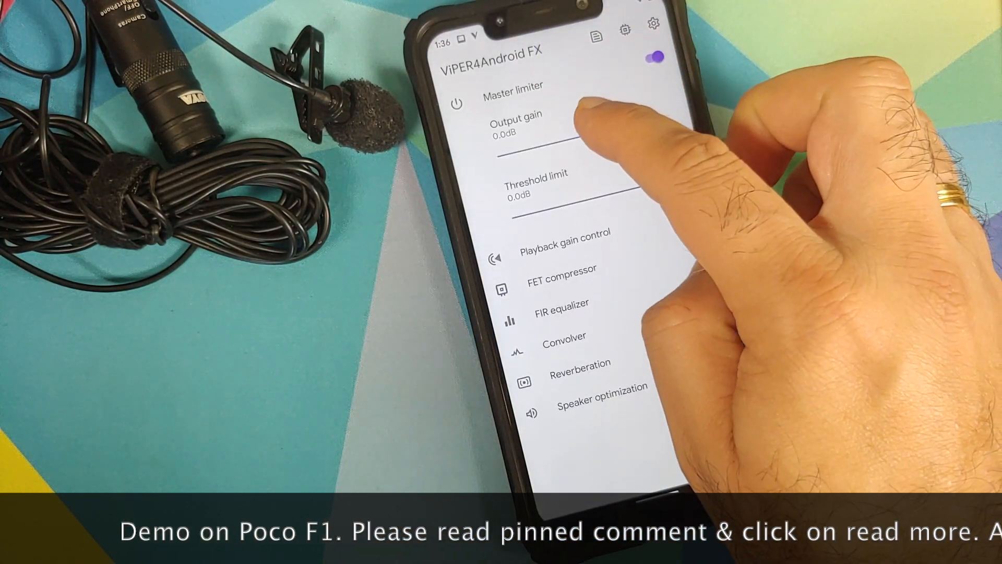
drag(505, 151, 638, 150)
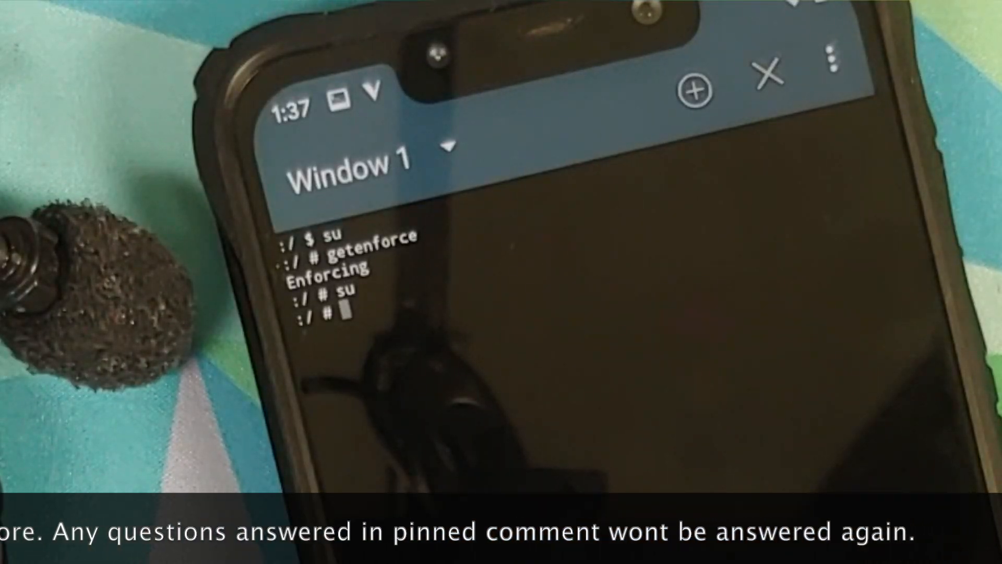
Step: Run getenforce in the root shell and confirm SELinux reports Enforcing
text(getenforc)
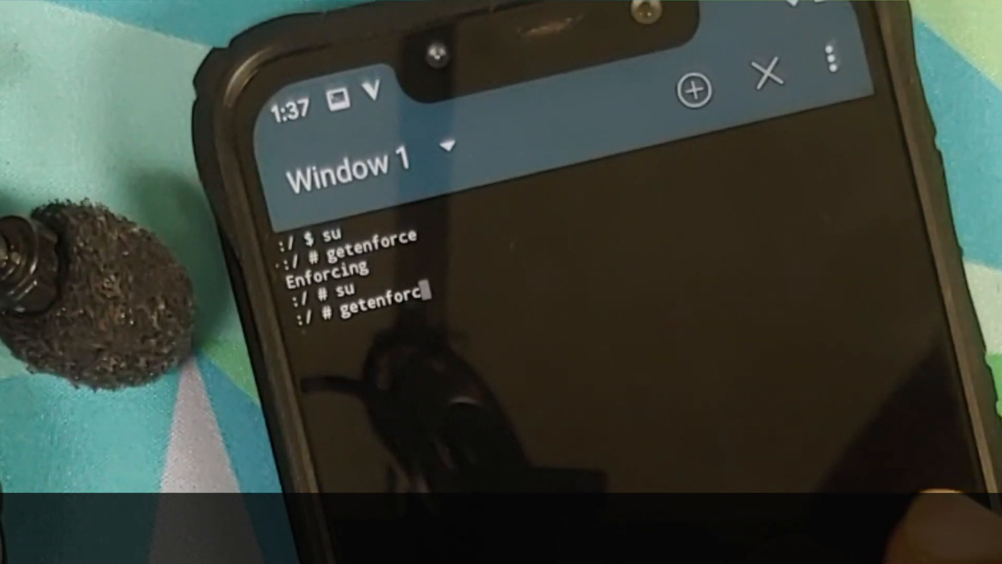
key(Return)
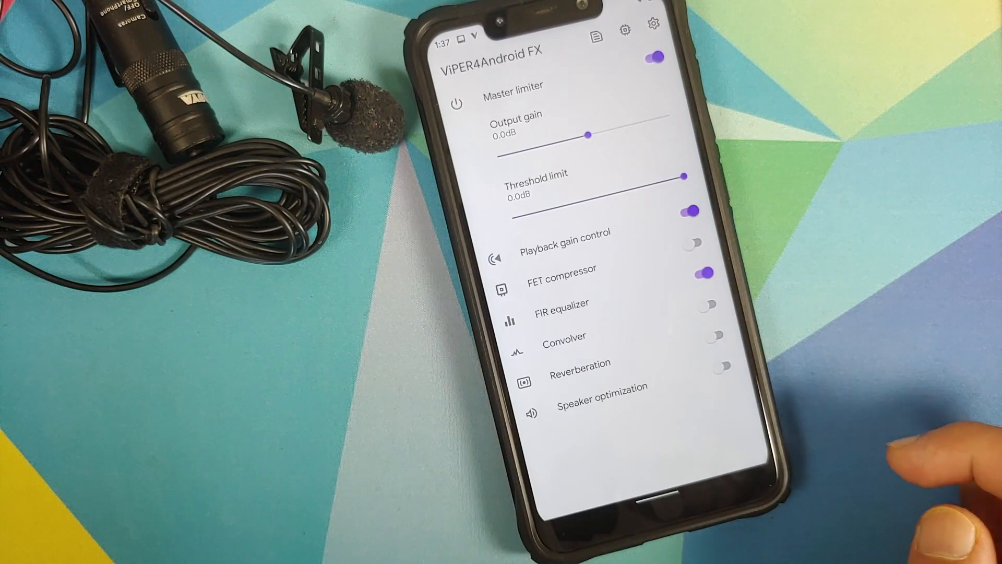
Step: Disable the Master limiter, then turn the main audio effects off
click(694, 211)
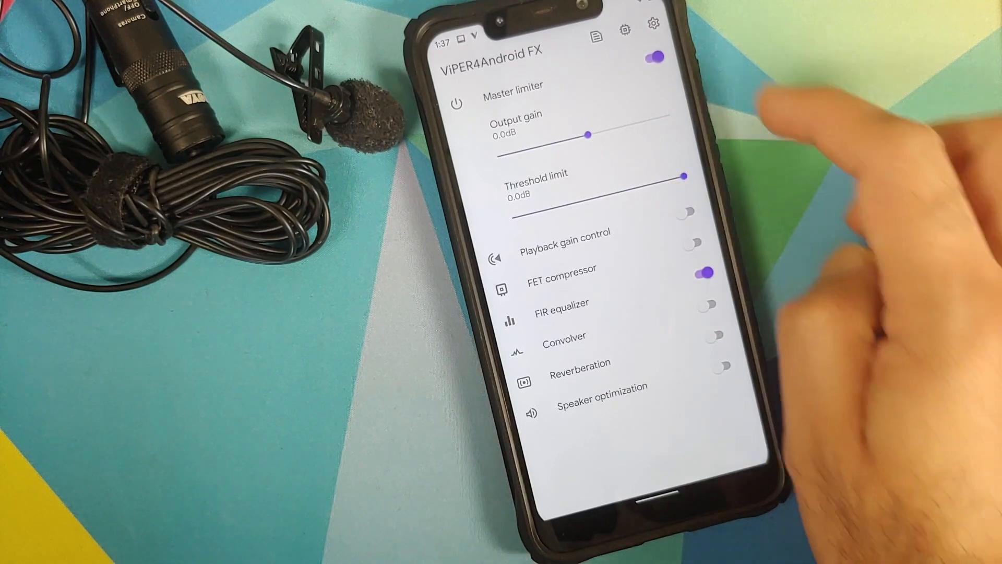
click(651, 58)
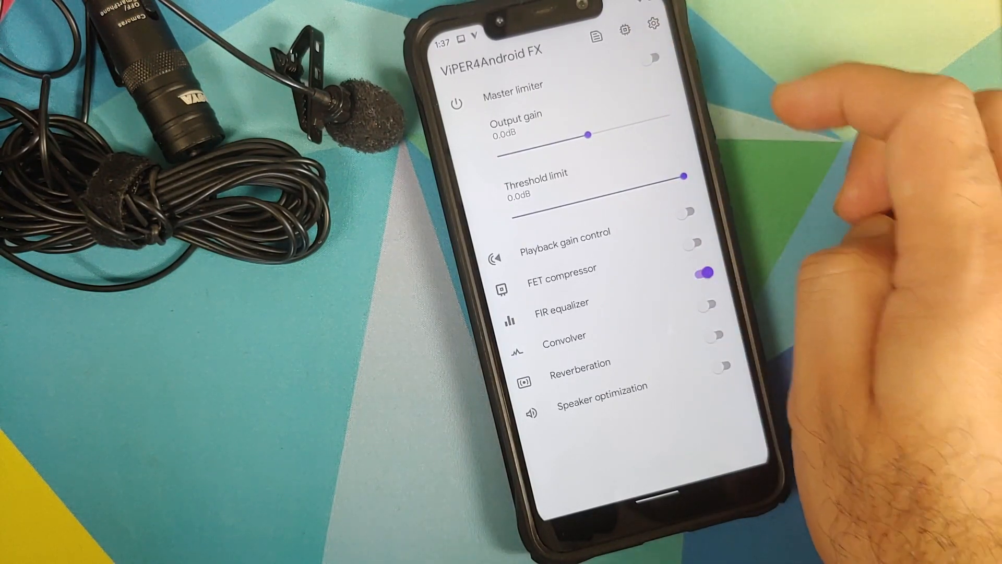
click(650, 57)
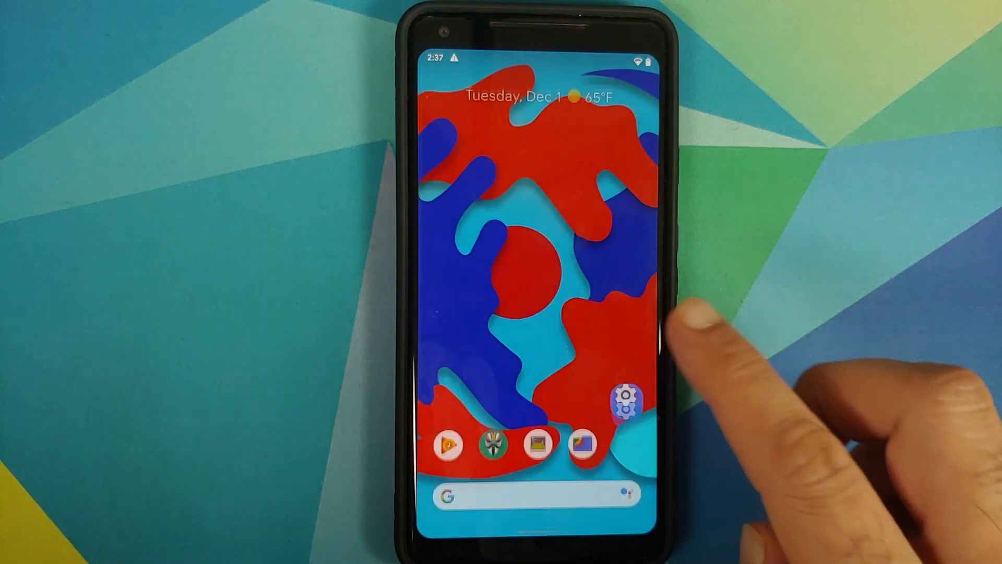
Step: Launch Terminal Emulator from the home screen
click(623, 400)
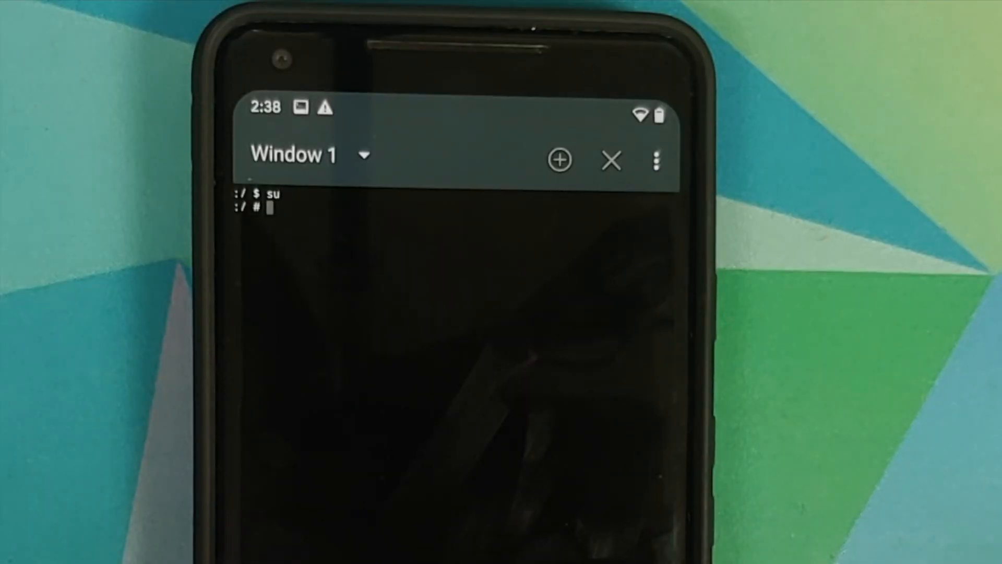
Step: Begin entering getenforce at the root shell prompt
text(get)
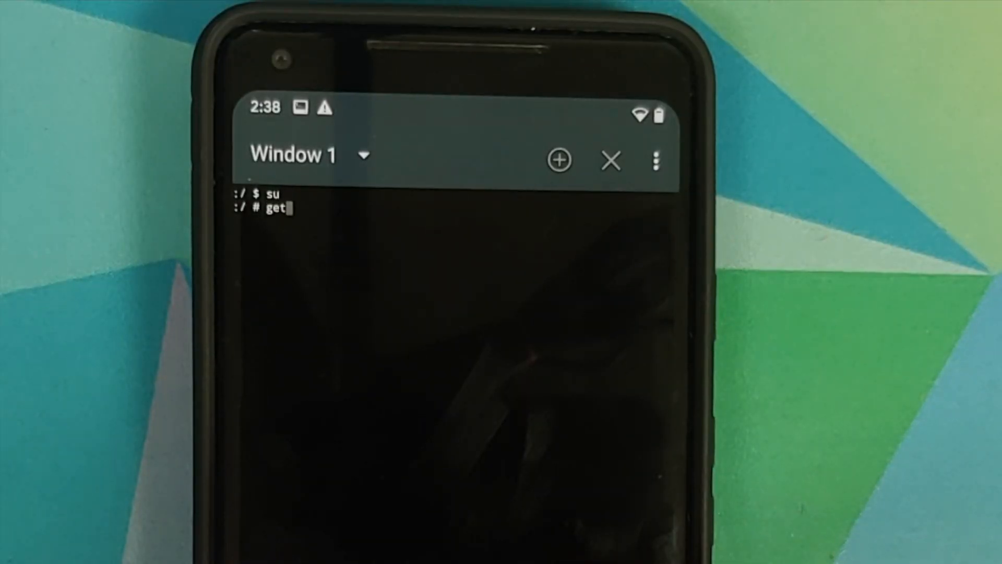
text(enfo)
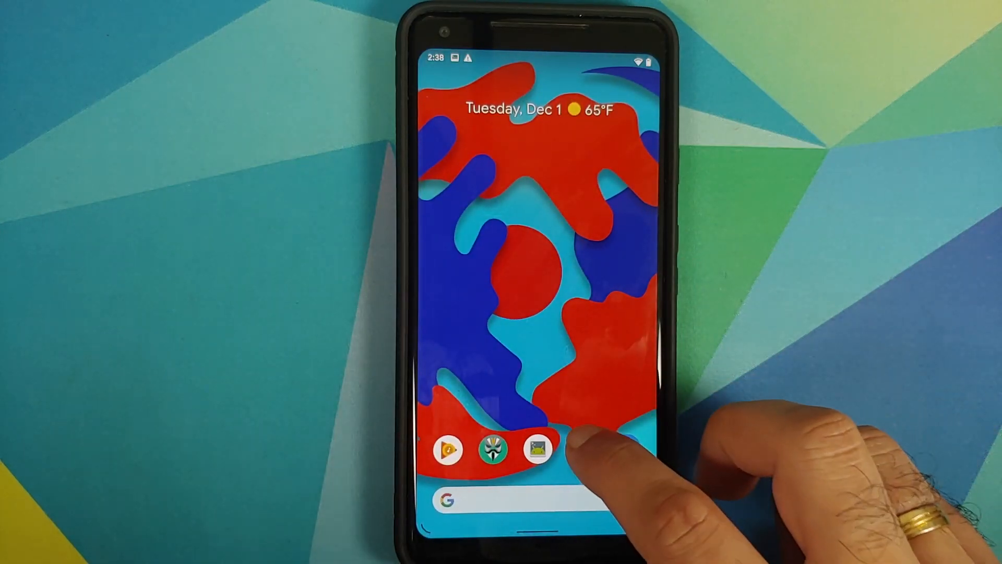
click(538, 449)
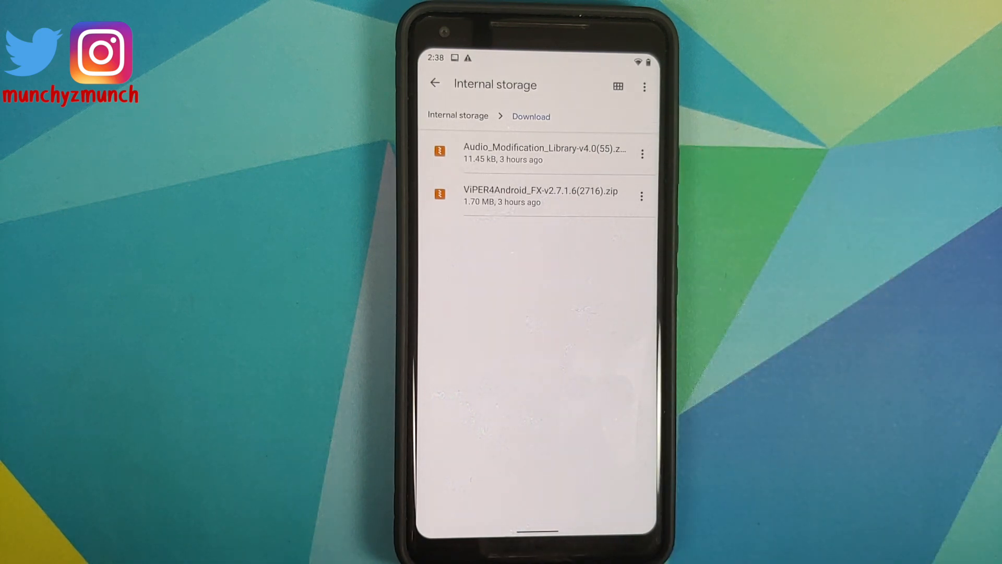
key(home)
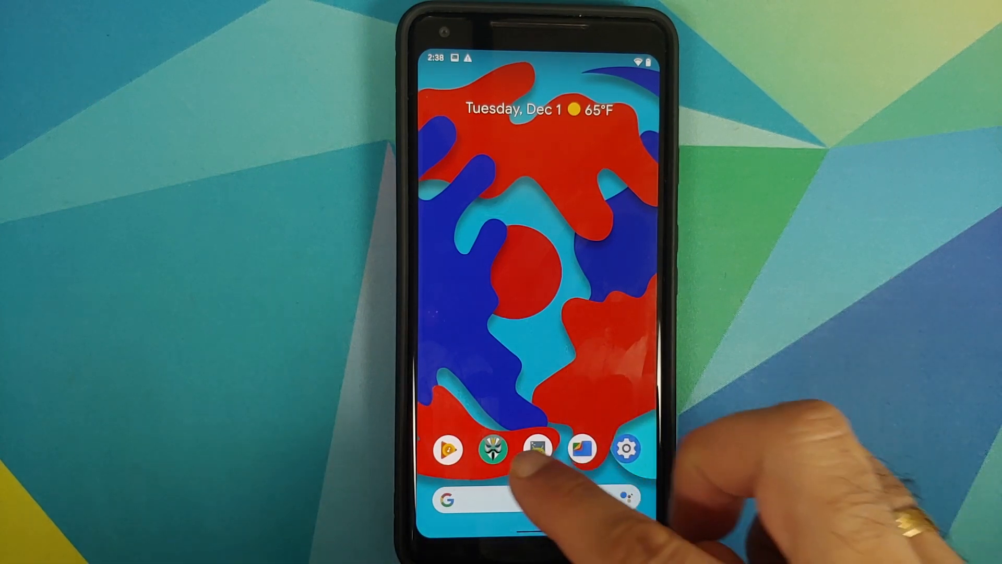
Step: Read the Magisk 21.1 and Manager 8.0.3 version cards, then switch to the Files app
click(492, 449)
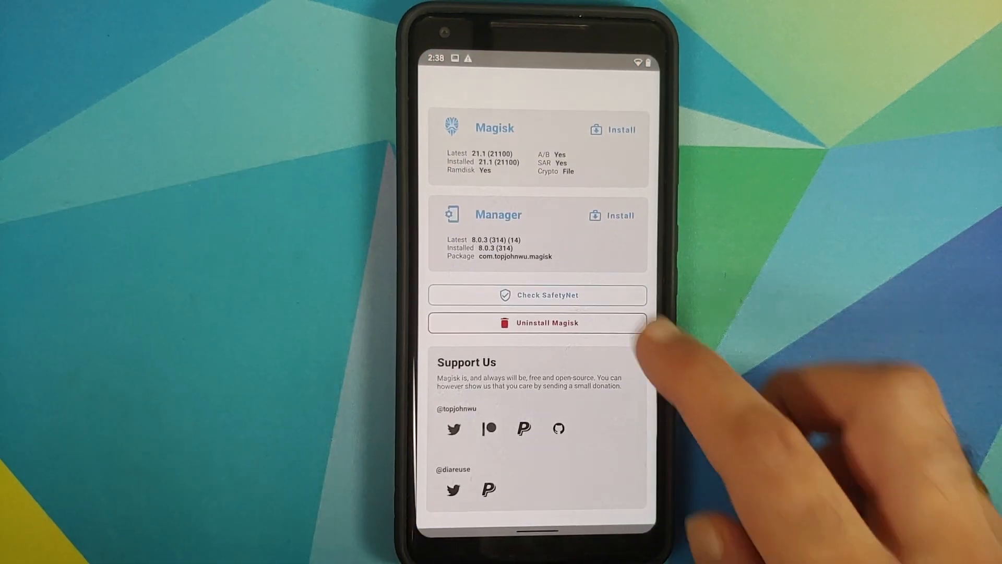
click(586, 500)
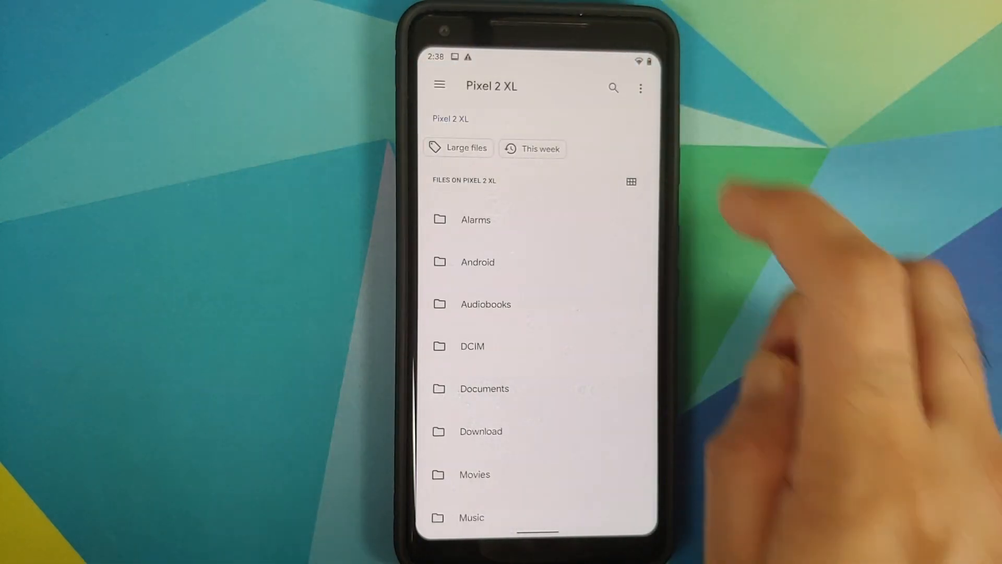
Step: Show storage as a grid and enter the Download folder with the two module zips
click(631, 182)
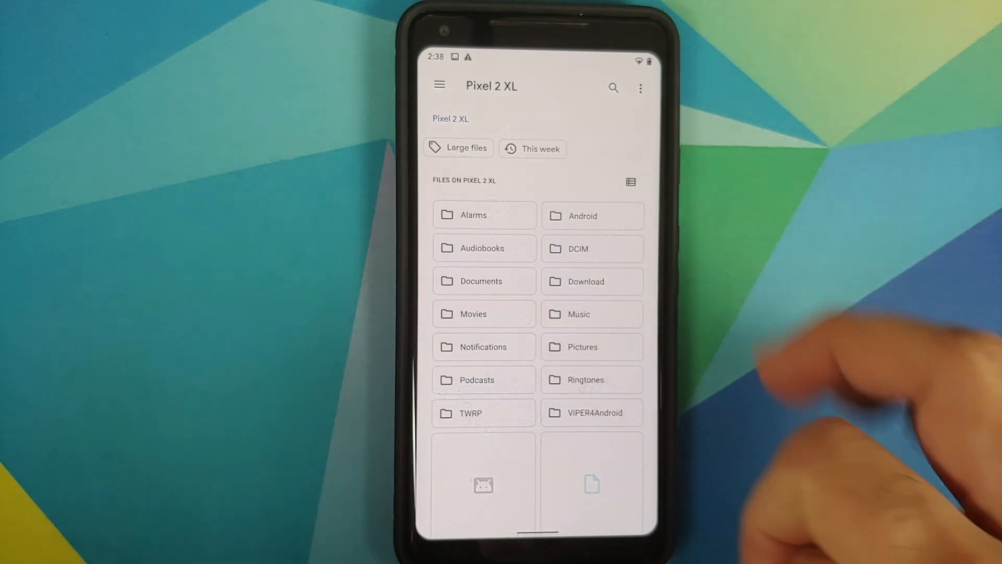
click(630, 181)
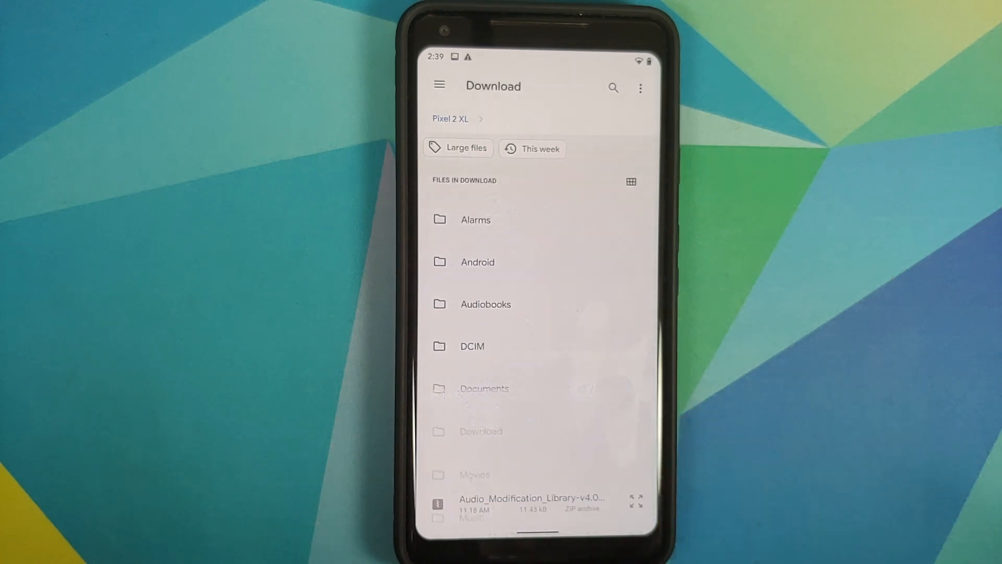
click(480, 431)
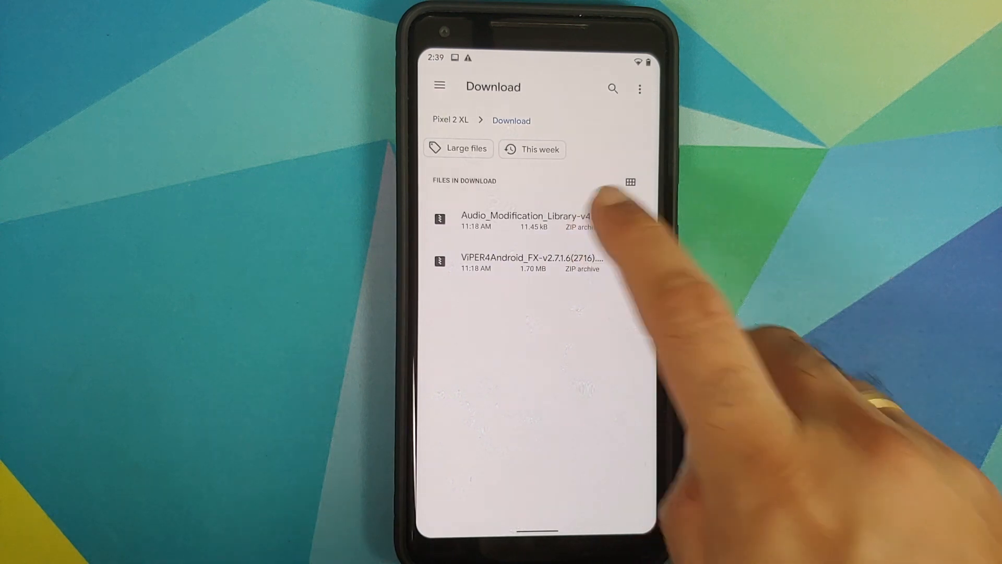
Step: Flash the Audio_Modification_Library zip as a Magisk module and return to Home after Done
click(517, 219)
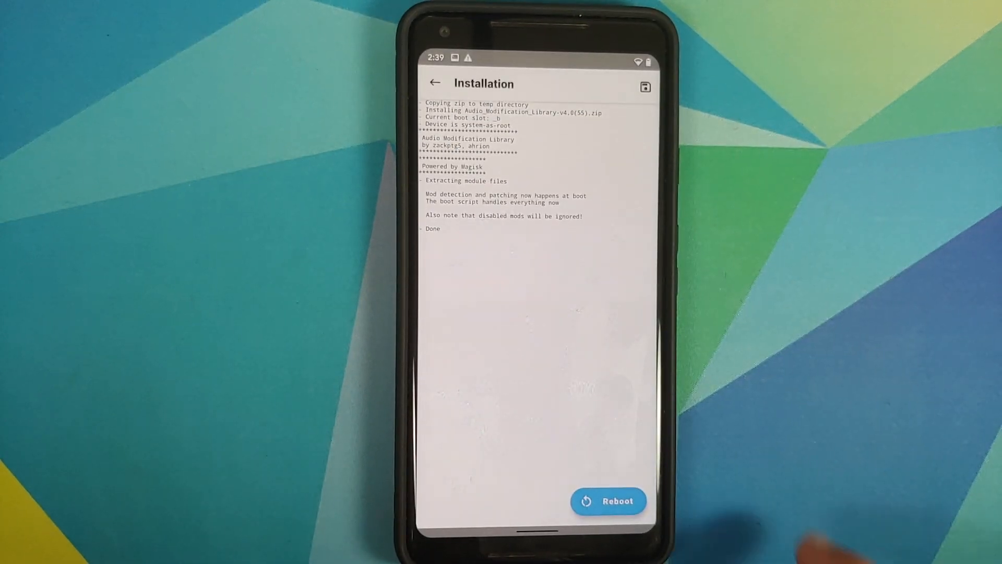
click(607, 500)
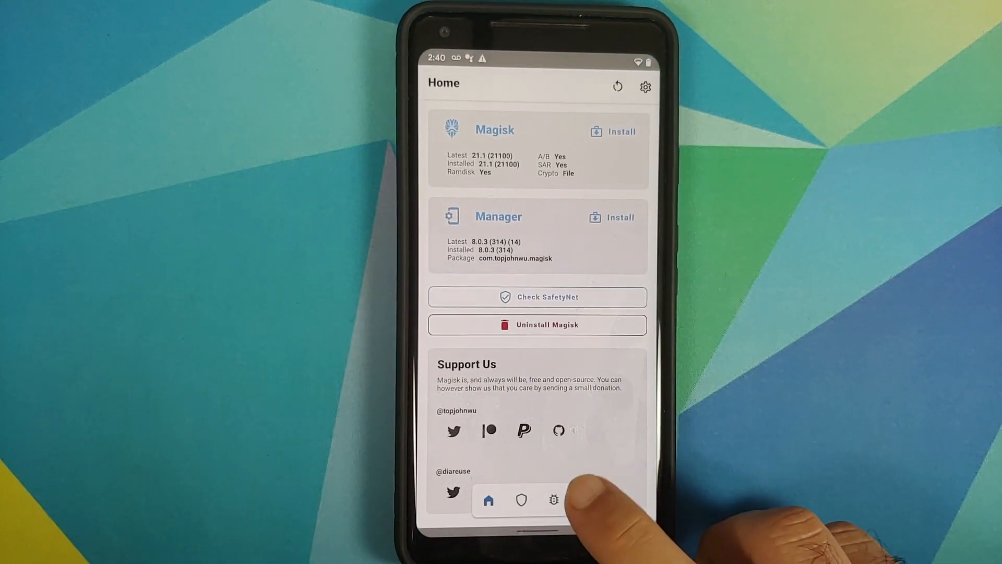
Step: Confirm Audio Modification Library v4.0 is enabled in Modules and start Install from storage
click(585, 500)
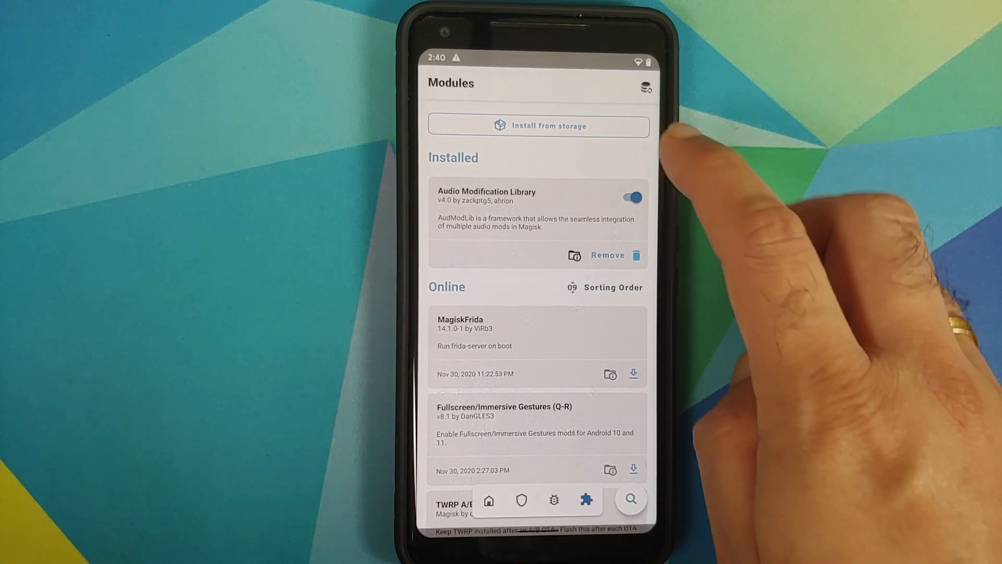
click(538, 126)
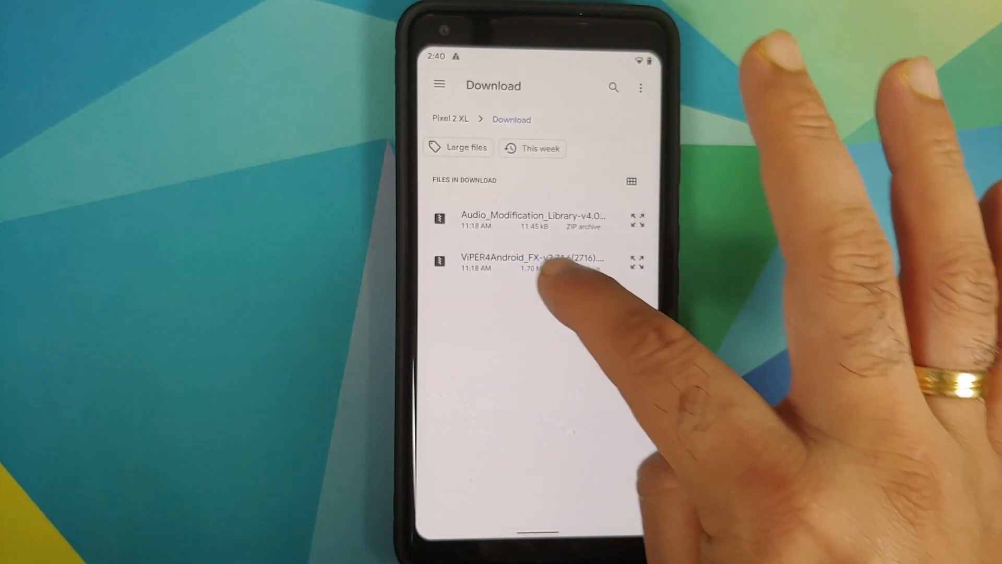
Step: Flash the ViPER4Android_FX zip as a module and reboot to load the new modules
click(527, 262)
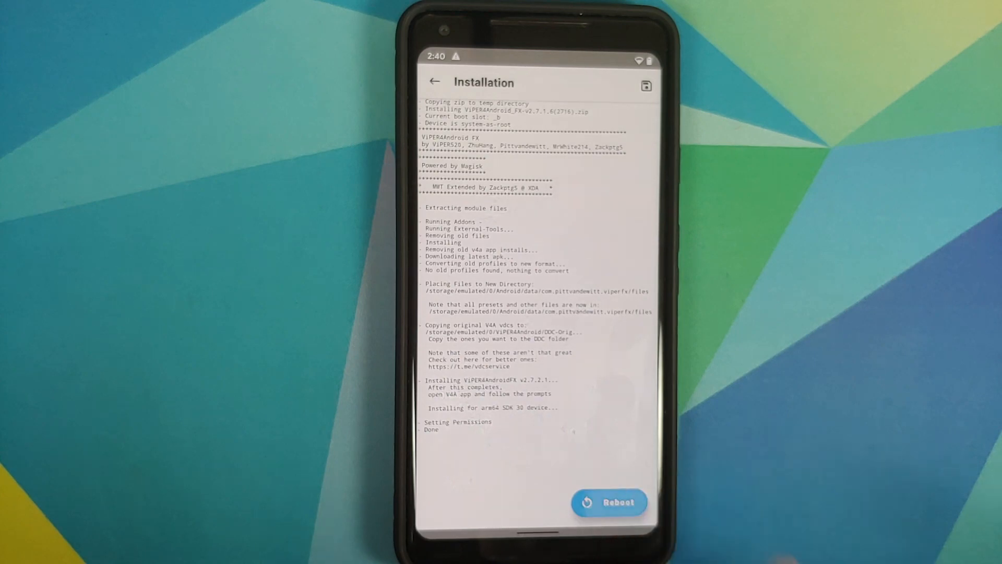
click(609, 502)
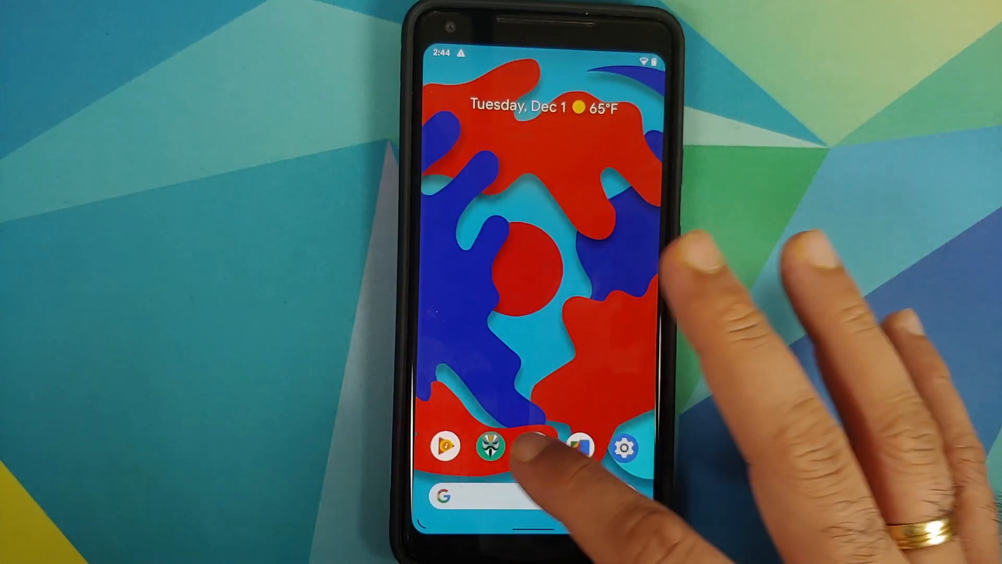
click(492, 445)
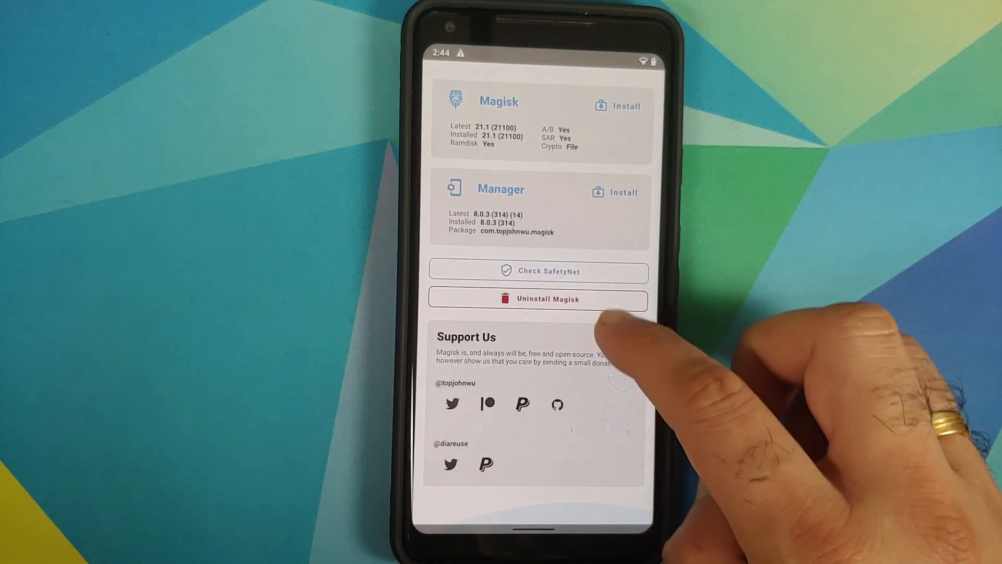
Step: Return to the phone's home screen, where the ViPER4Android FX icon now appears
click(581, 499)
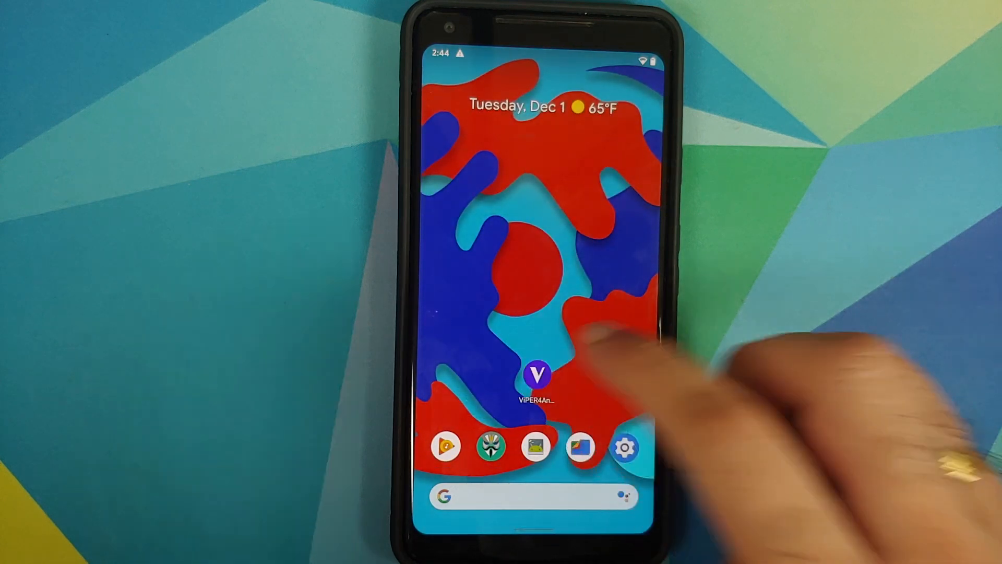
Step: Launch ViPER4Android FX, grant superuser access forever, and check the driver status
click(538, 376)
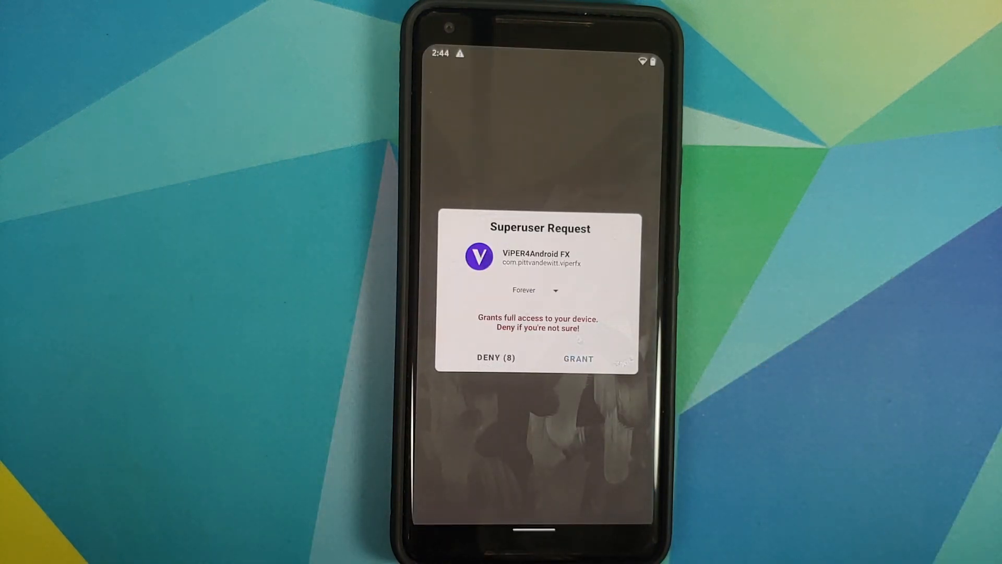
click(577, 358)
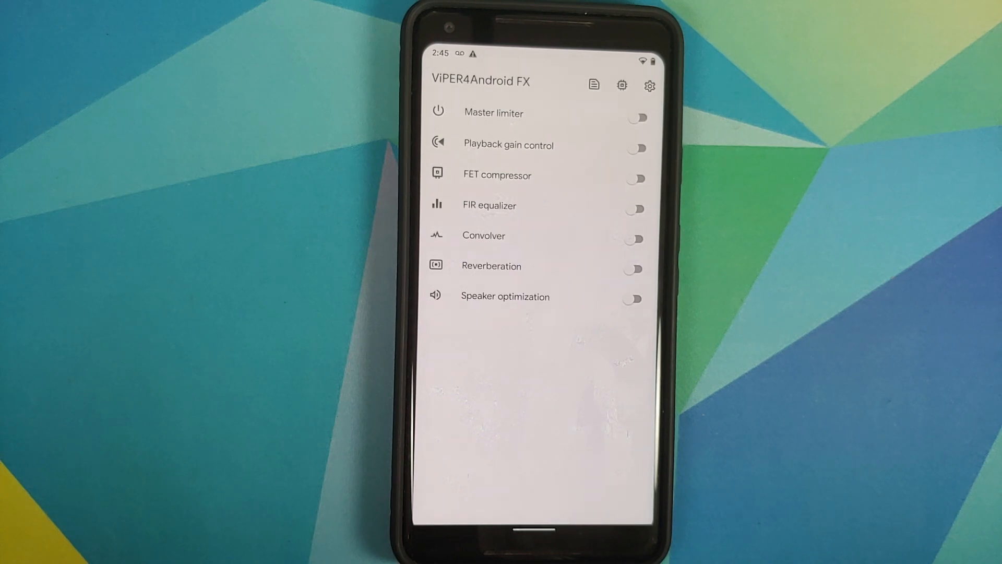
click(621, 85)
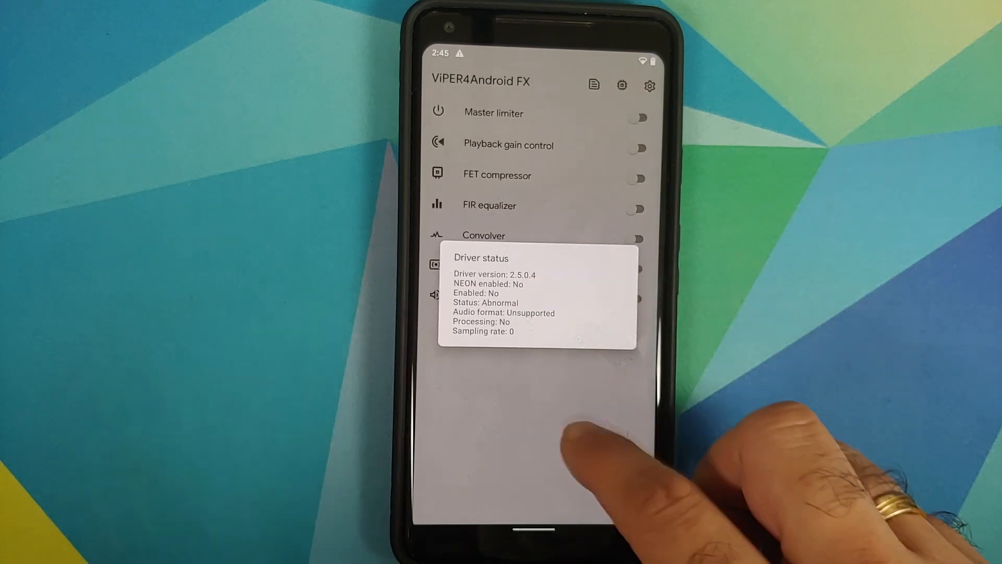
Step: Dismiss the Abnormal driver status report and go into the app's Settings
click(536, 416)
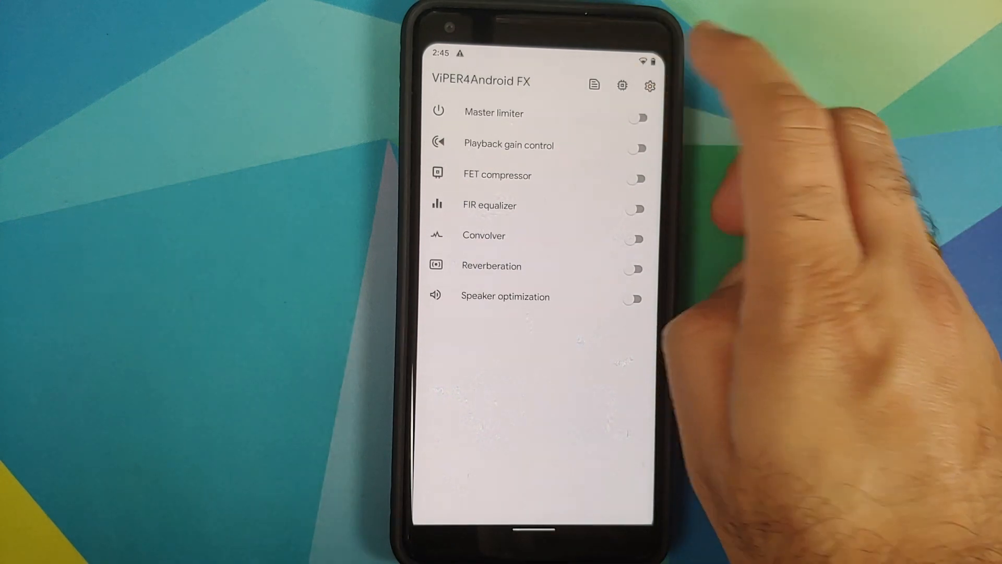
click(650, 84)
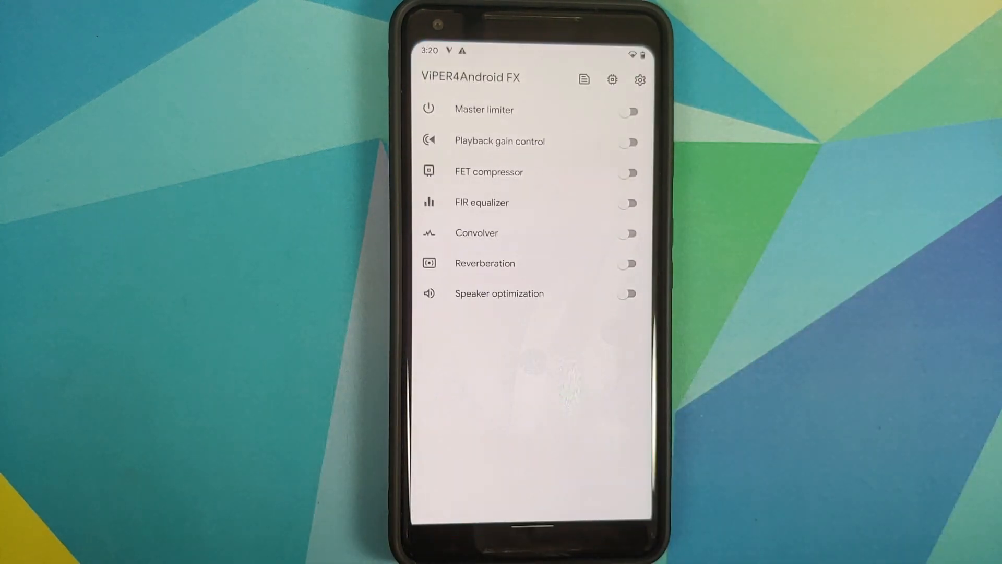
click(640, 79)
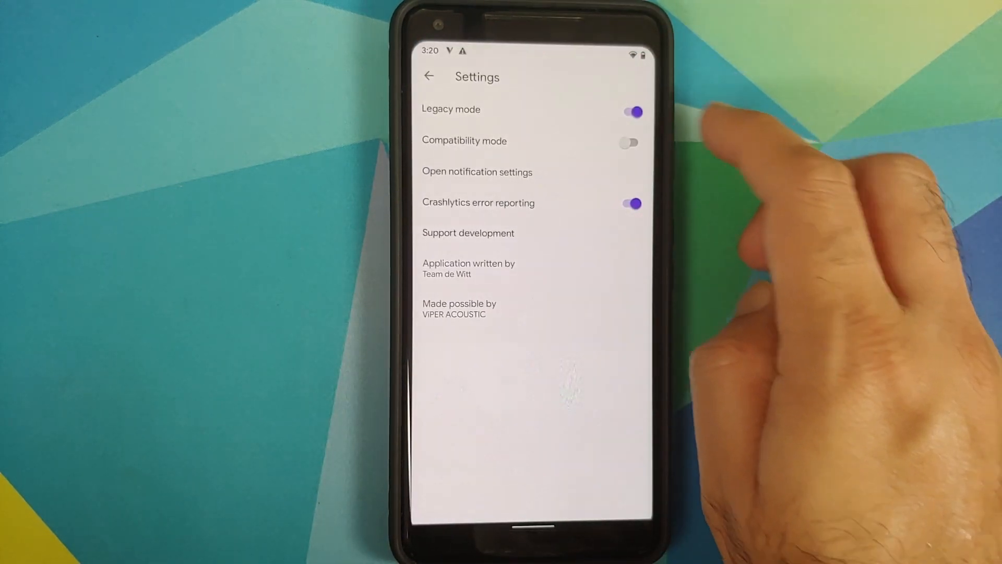
Step: Switch Master limiter on, then move to Magisk Manager's Modules list
click(429, 76)
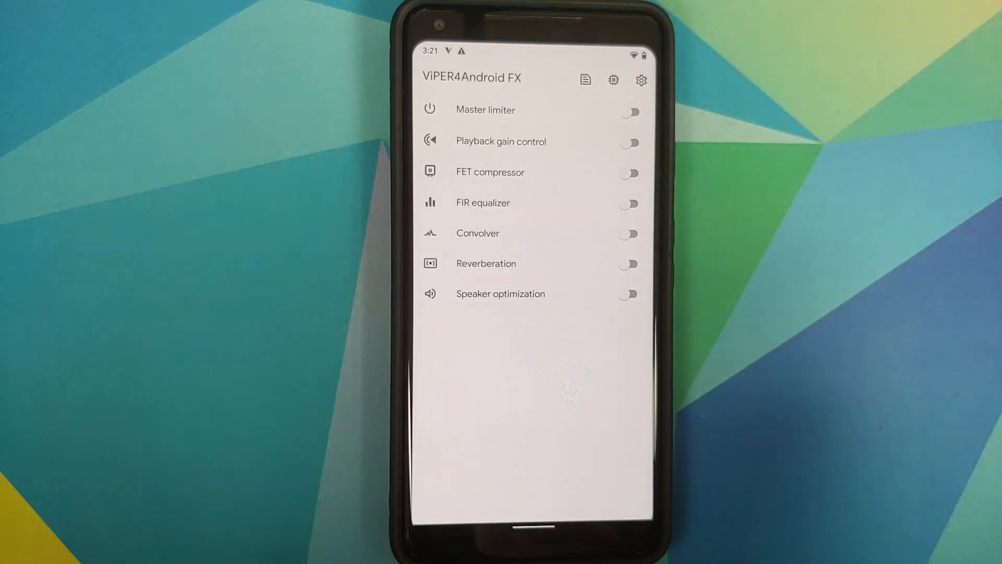
click(628, 112)
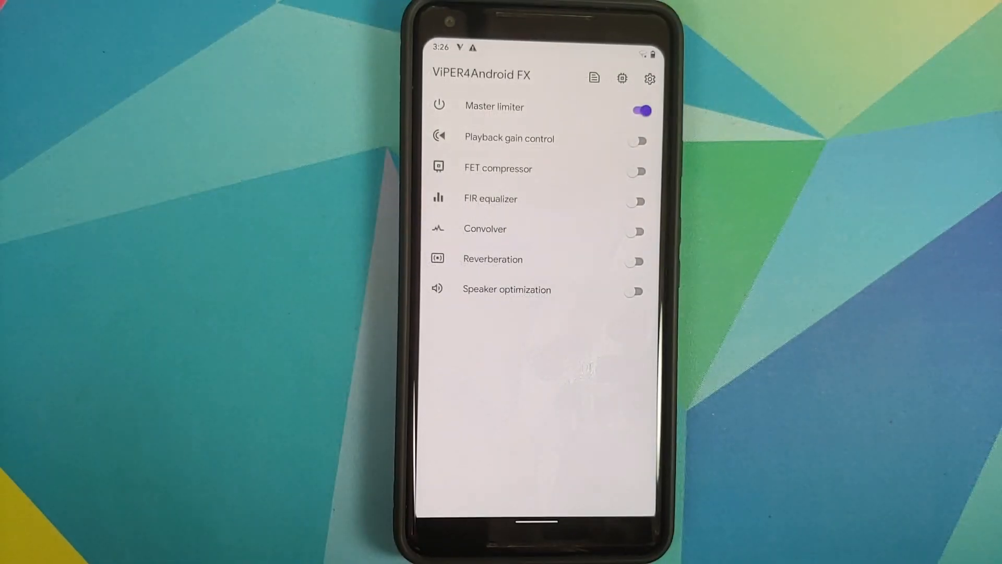
click(621, 79)
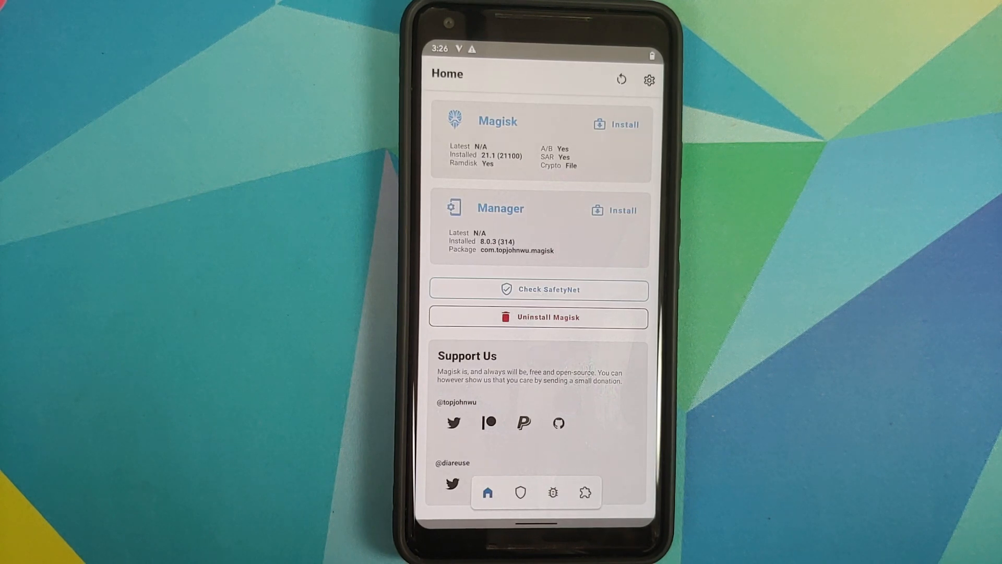
click(584, 492)
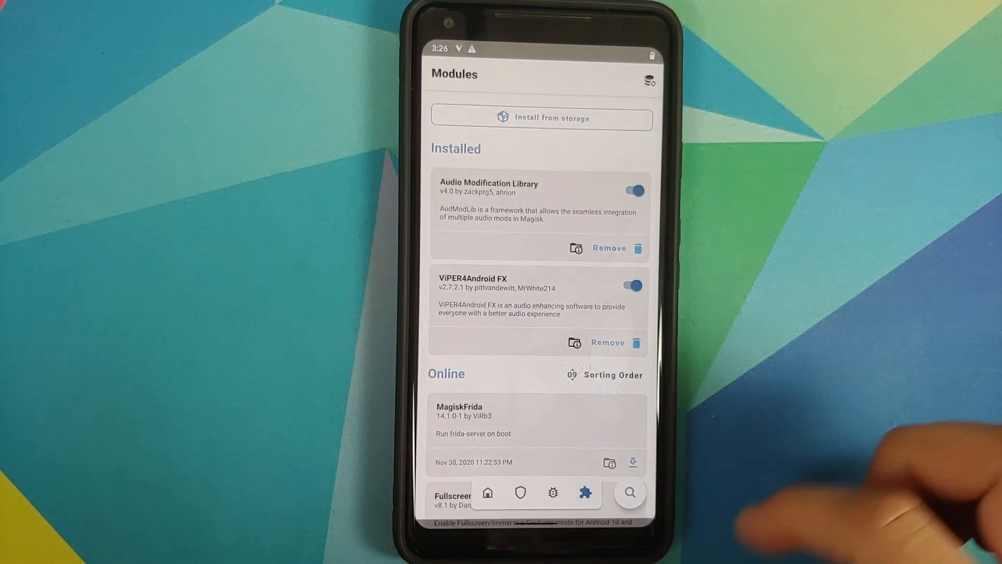
Step: Install Magisk-v21.0.zip from the Download folder and reboot the phone
click(541, 118)
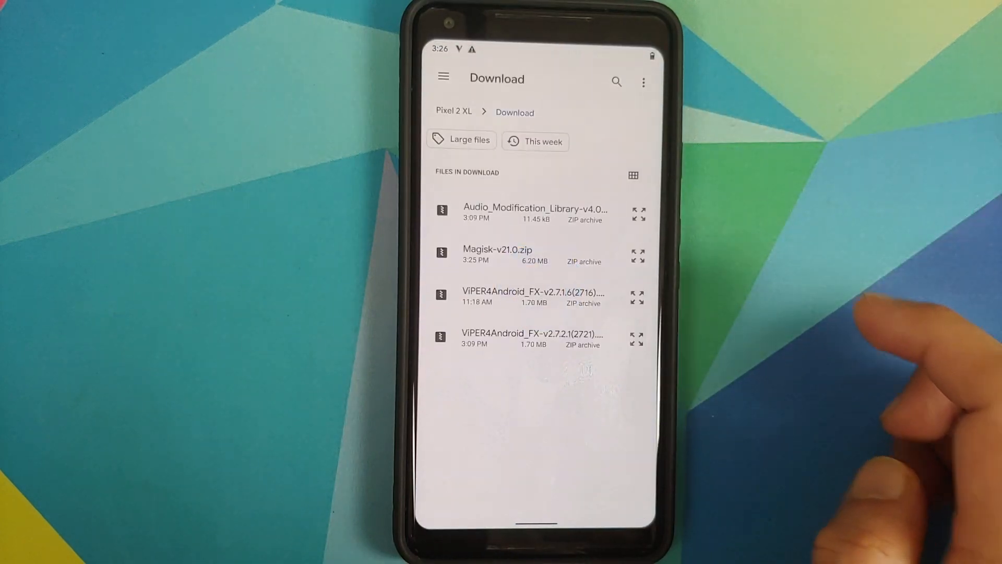
click(497, 250)
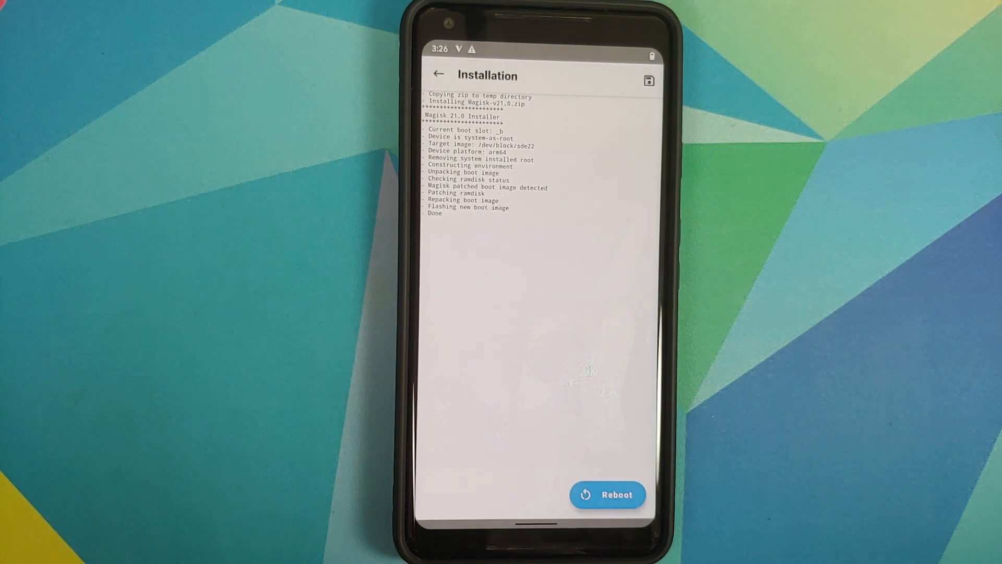
click(608, 495)
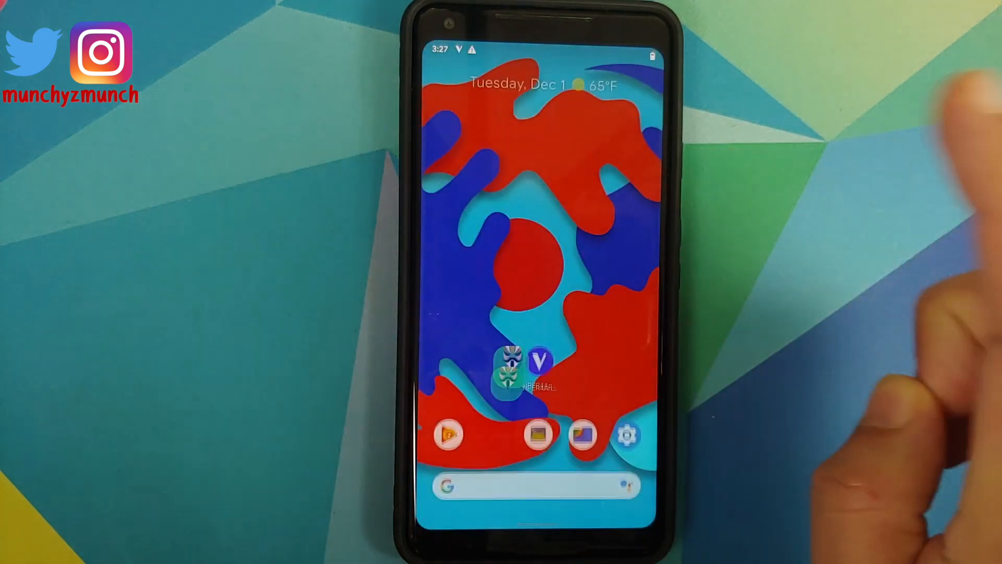
Step: Relaunch ViPER4Android FX and confirm the driver reads Normal with NEON enabled
click(542, 367)
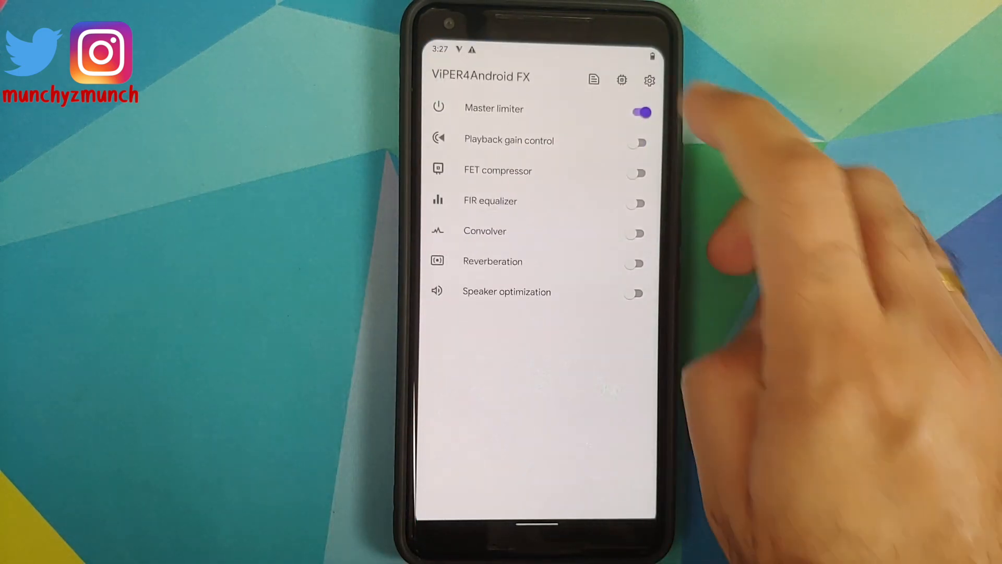
click(593, 80)
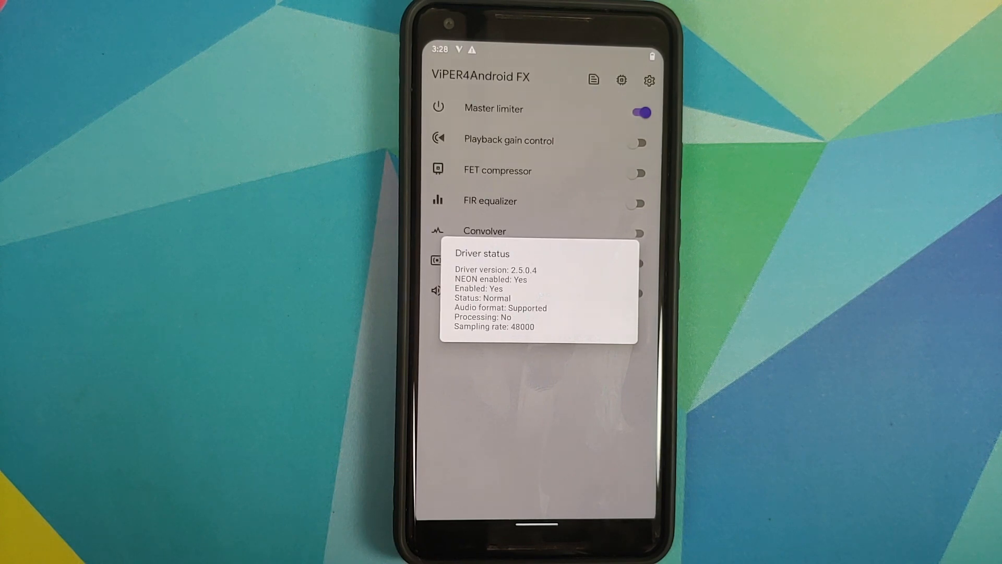
click(649, 80)
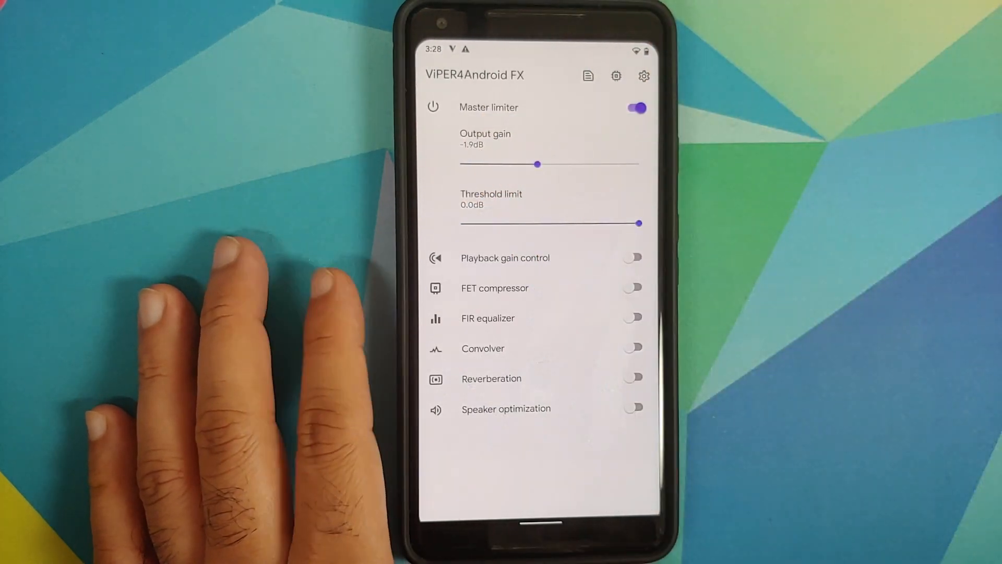
Step: Open Terminal Emulator to start a root shell for the SELinux check
click(632, 107)
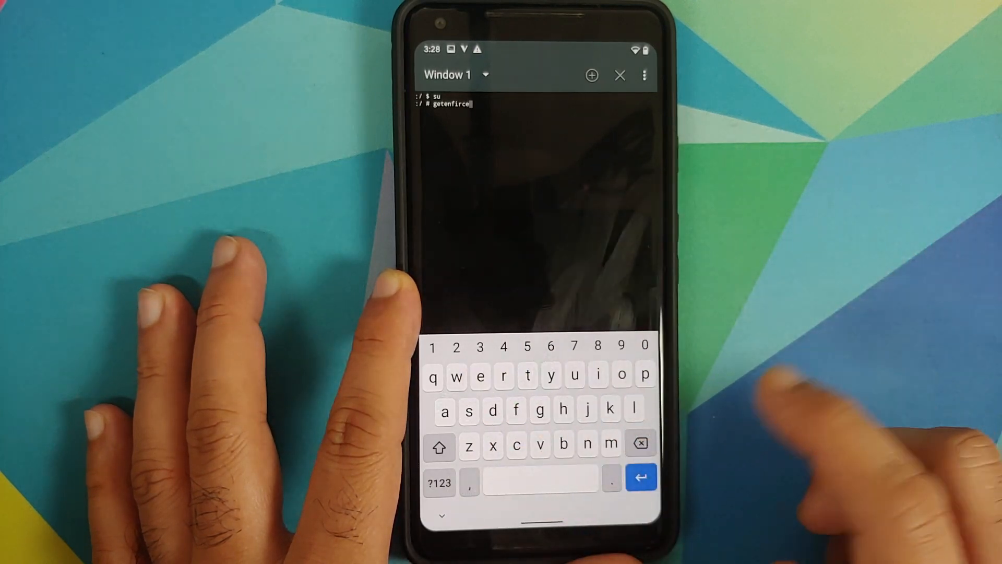
Step: Run getenforce as root to query the SELinux mode
click(640, 444)
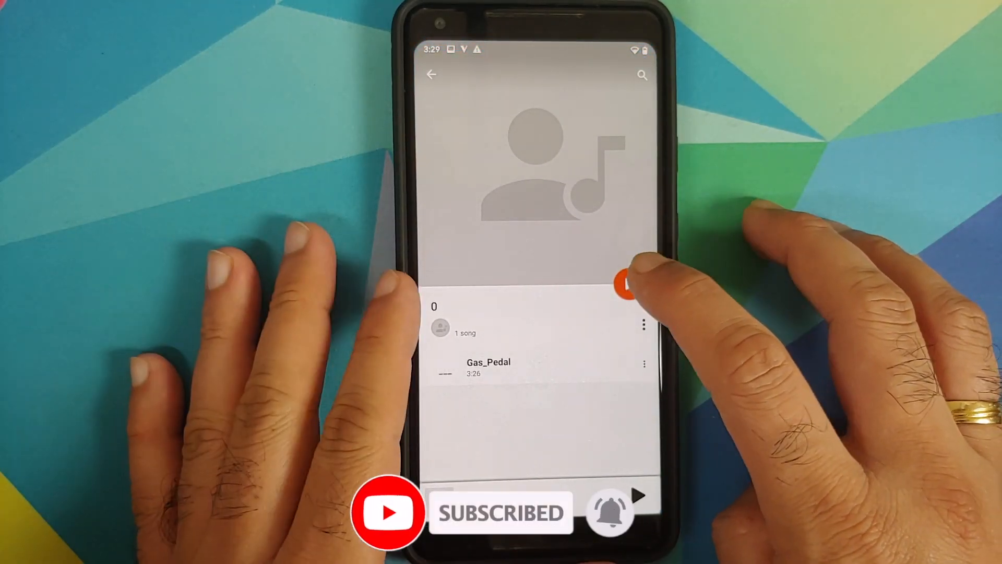
Step: Play Gas_Pedal, re-enable Master limiter at 1.6dB gain, and recheck the Normal driver status
click(629, 284)
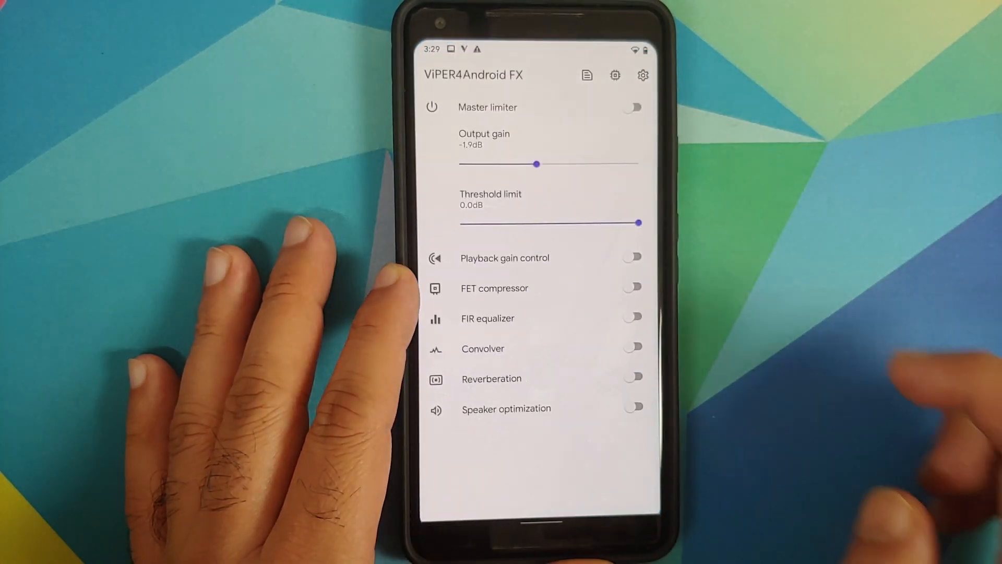
click(632, 107)
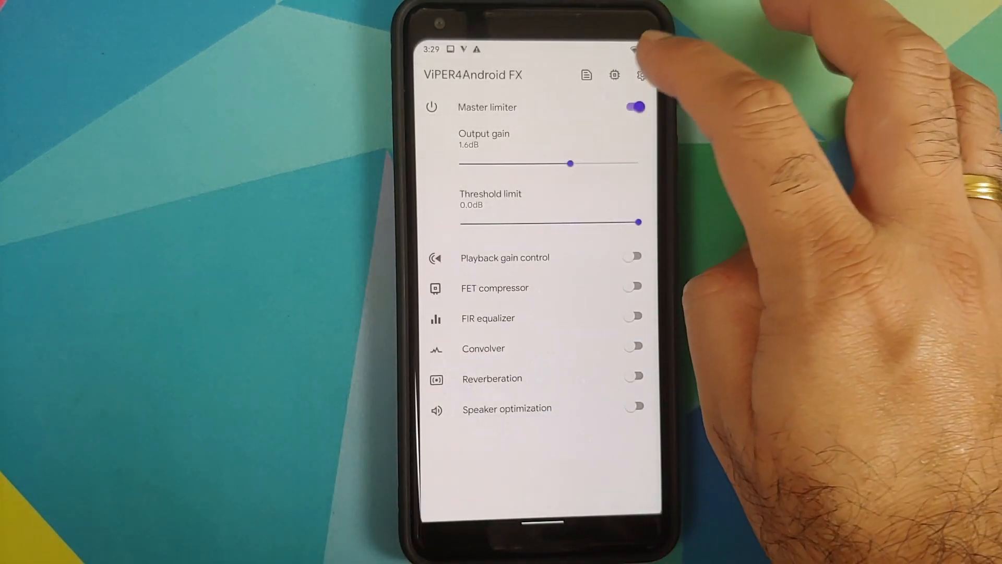
click(642, 75)
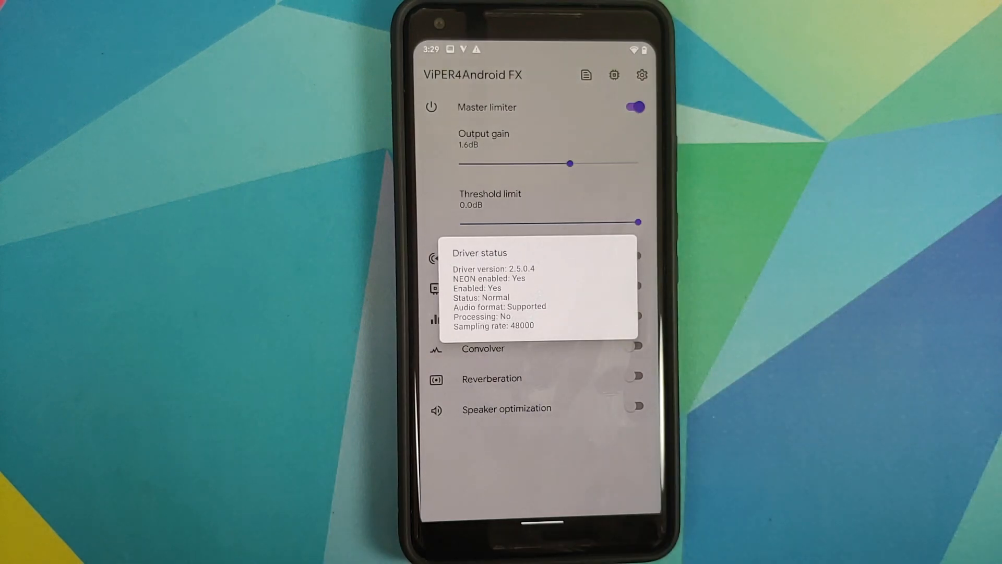